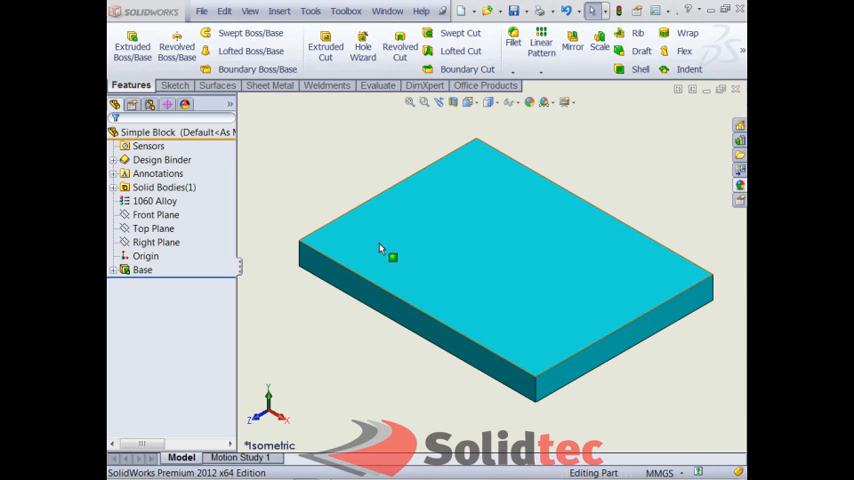
mouse_move(458, 248)
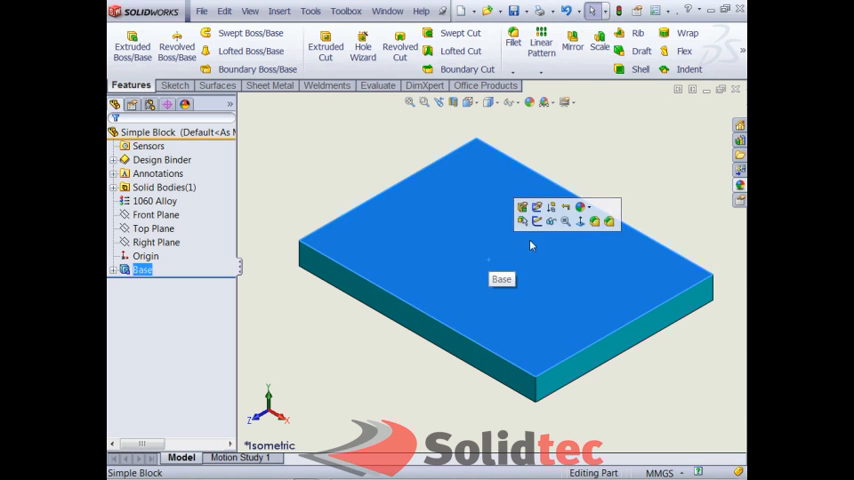
Step: Start a new sketch on the block's top face, viewed normal to it
left_click(520, 208)
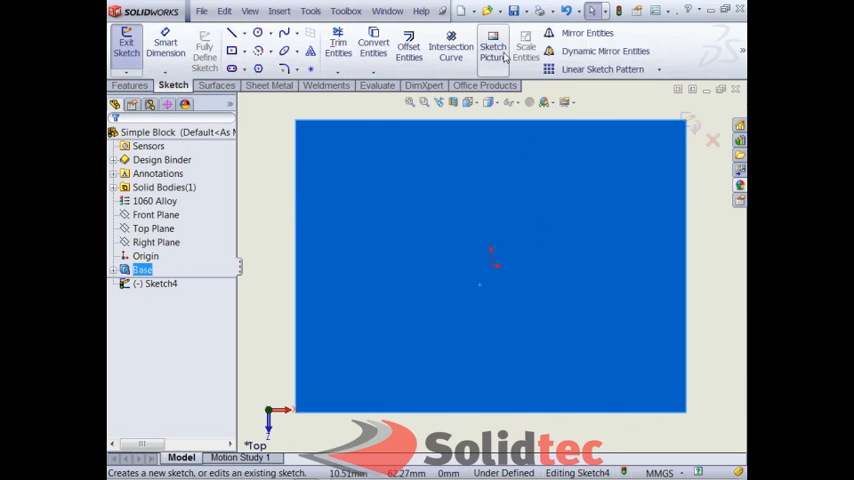
mouse_move(492, 50)
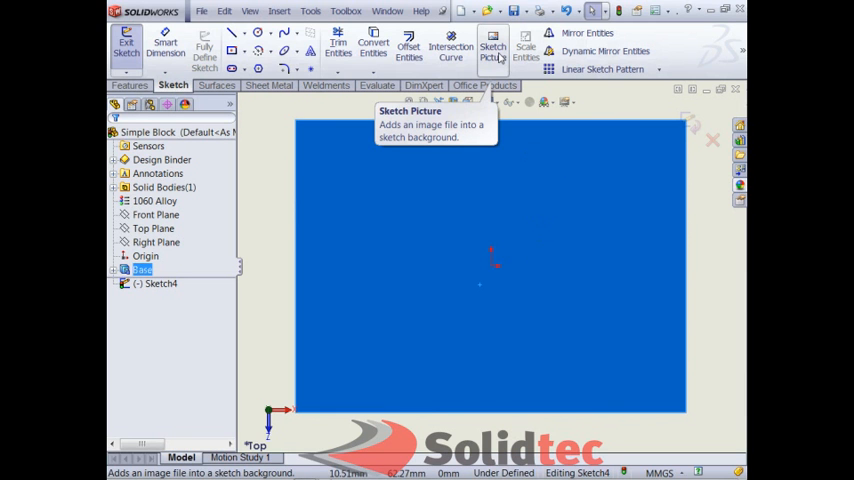
Step: Insert Solidtec.jpg as a sketch picture and drag it onto the block face
left_click(310, 10)
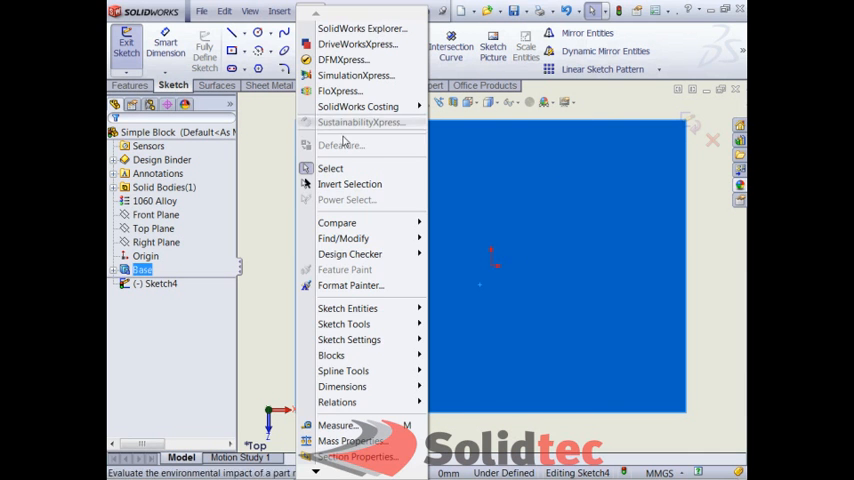
mouse_move(344, 324)
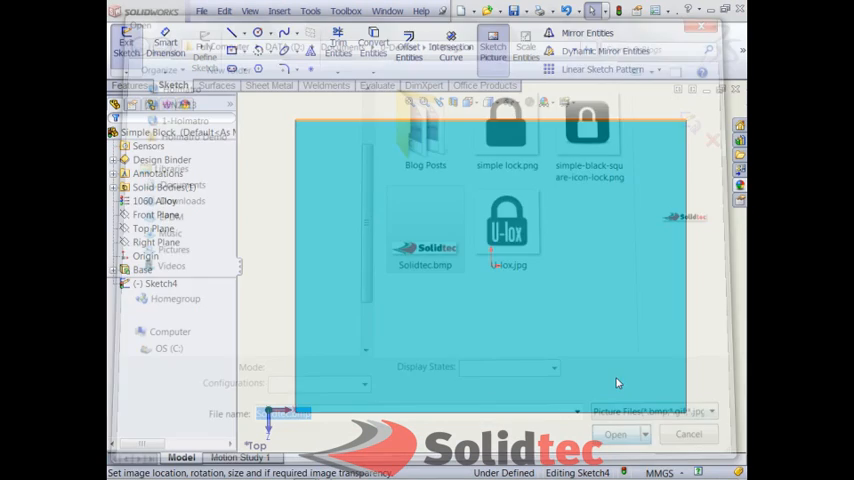
left_click(616, 432)
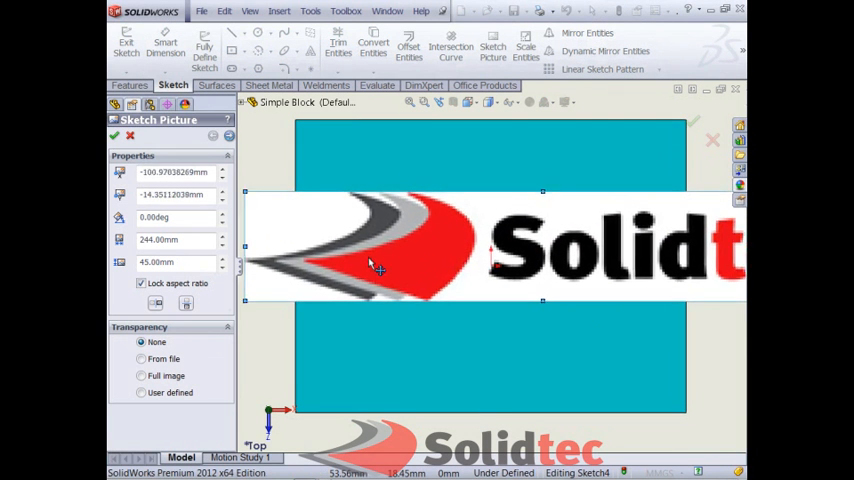
left_click_drag(376, 264, 448, 270)
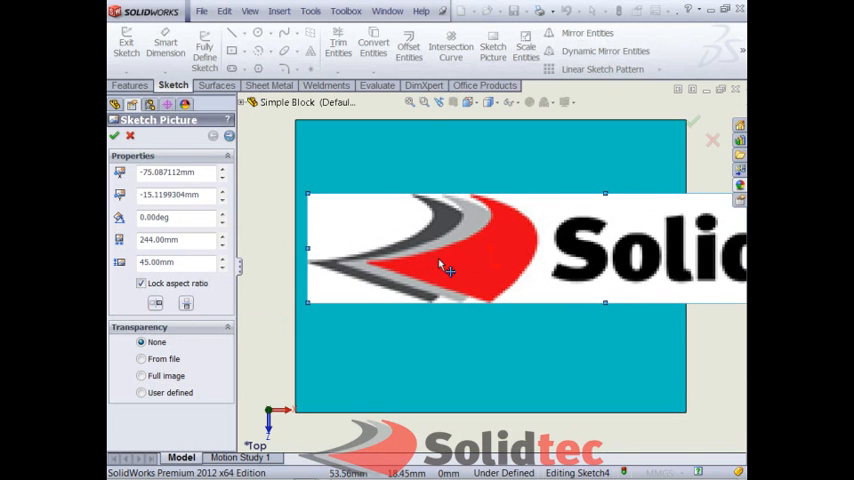
left_click_drag(444, 268, 530, 278)
type("150")
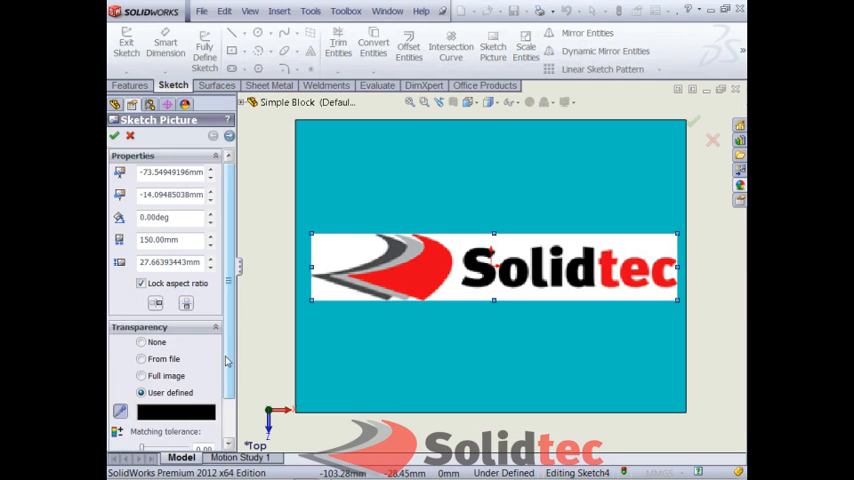
Step: Accept the picture at 150 mm wide with user-defined white transparency
scroll("down", 3)
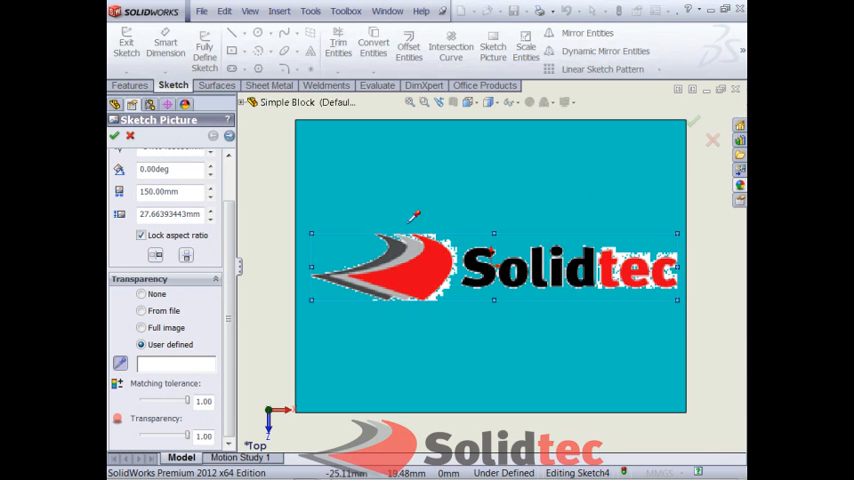
mouse_move(262, 268)
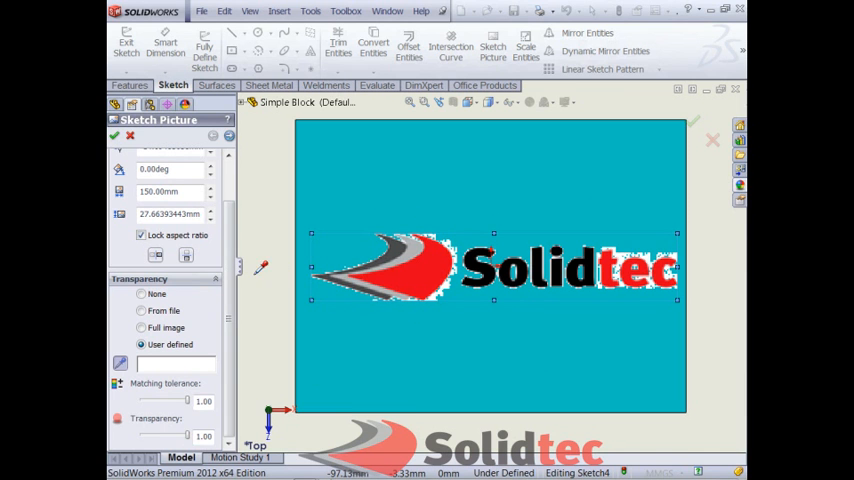
left_click(114, 136)
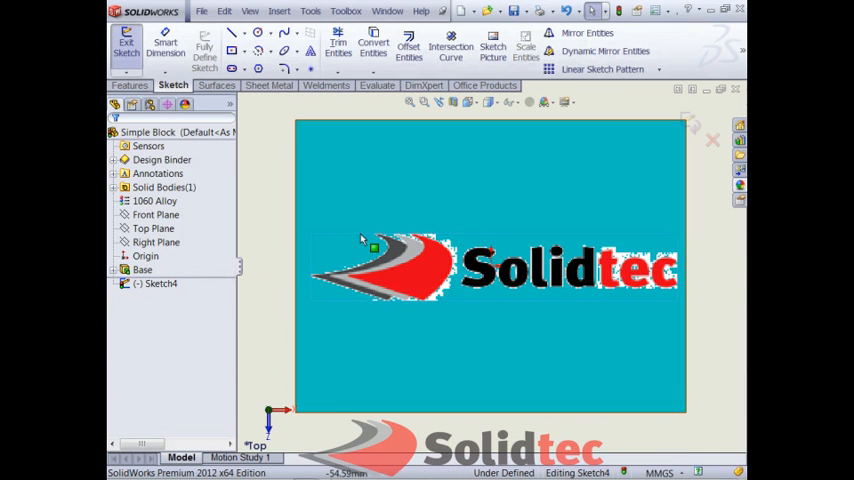
Step: Enable the Autotrace add-in, then reopen the logo picture's properties
left_click(656, 10)
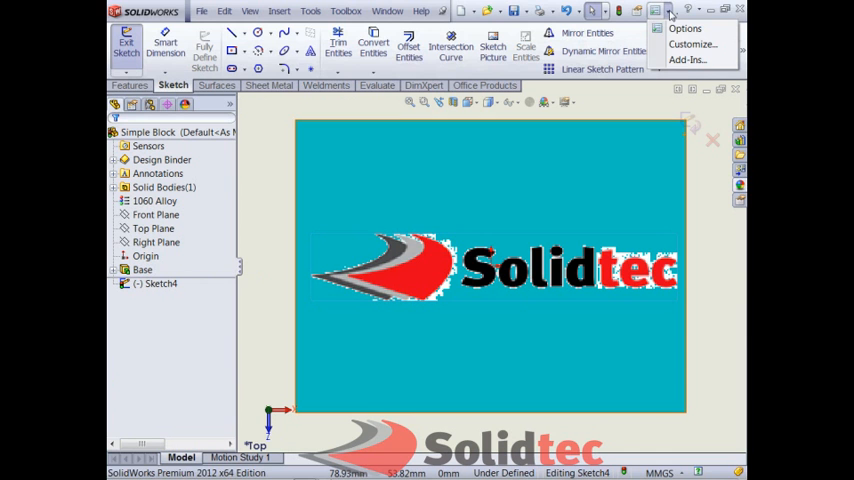
left_click(686, 60)
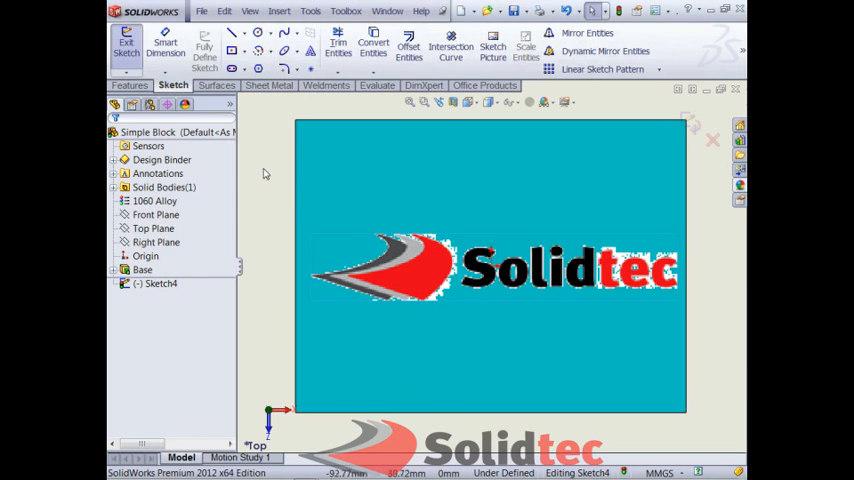
left_click(490, 268)
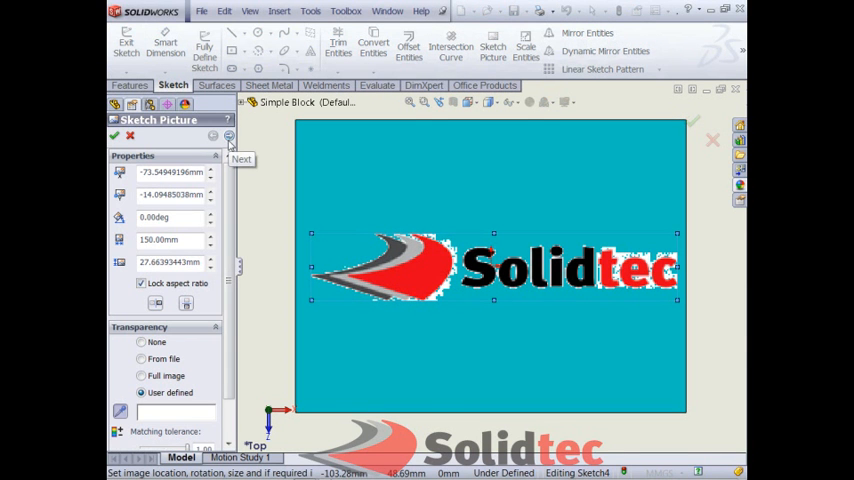
Step: Run Begin Trace on the selected logo region to create outline geometry, then close the panel
left_click(230, 138)
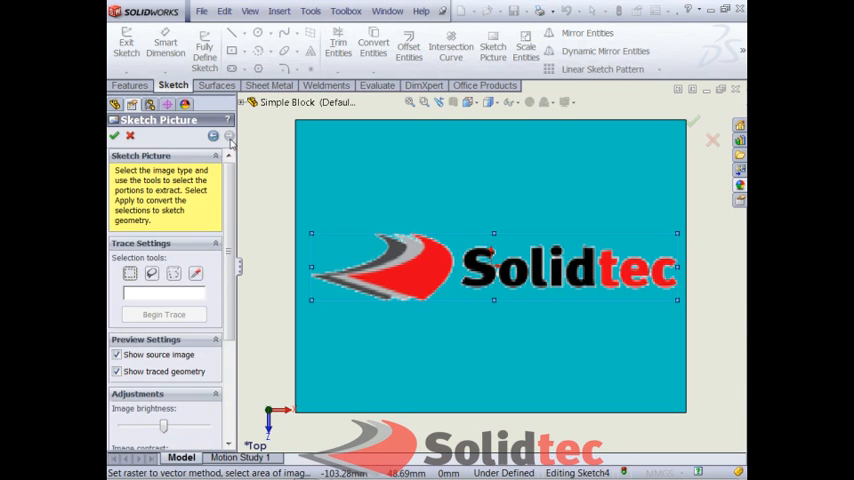
scroll("down", 3)
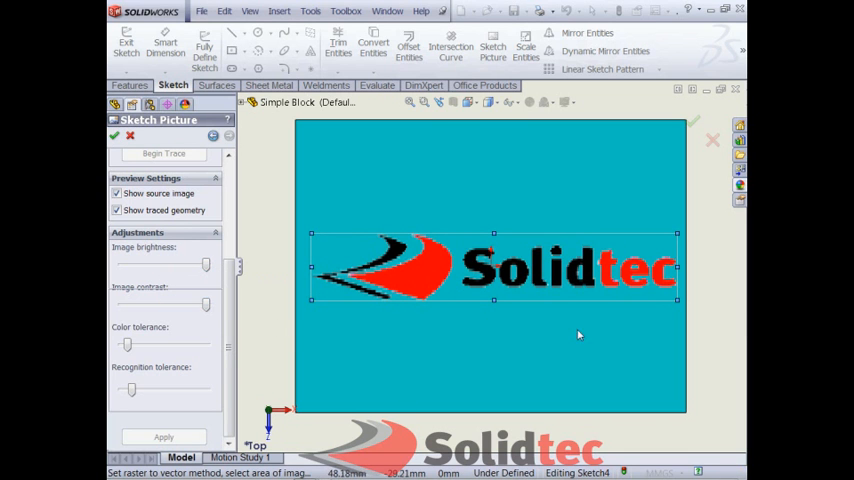
left_click(164, 152)
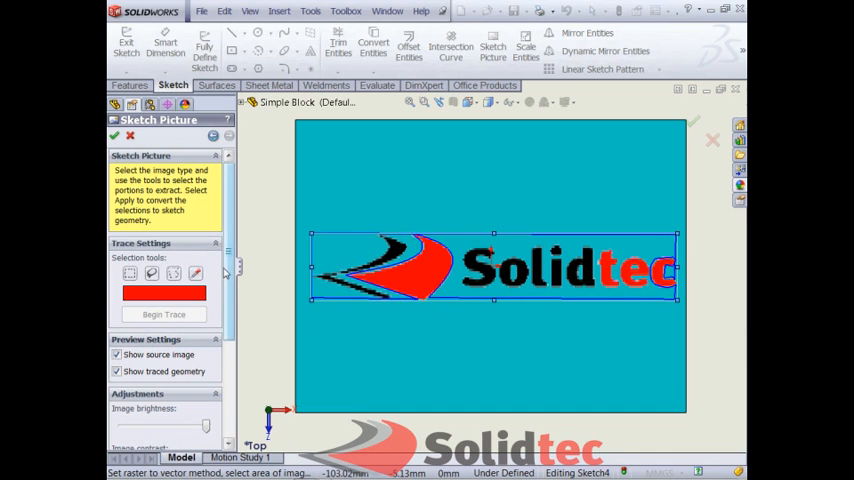
scroll("down", 3)
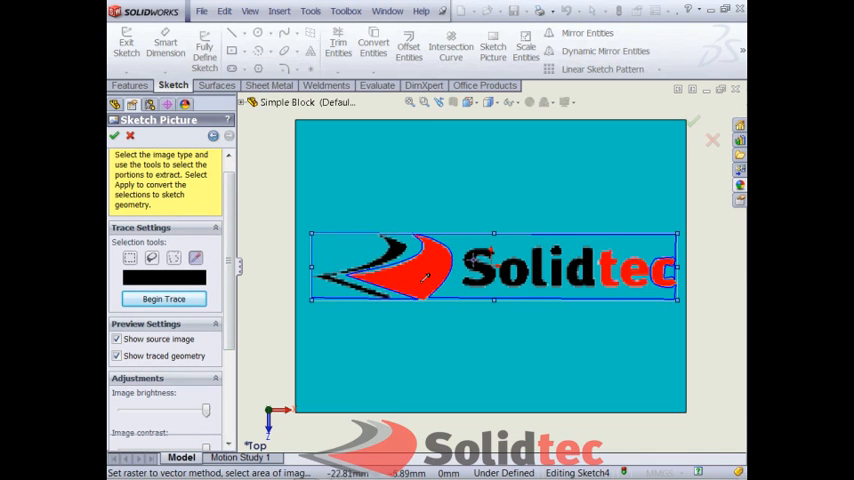
left_click(164, 300)
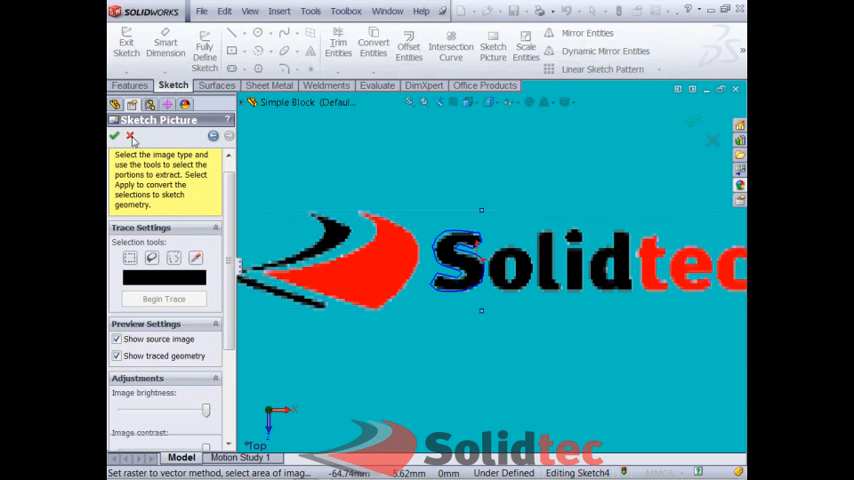
mouse_move(132, 136)
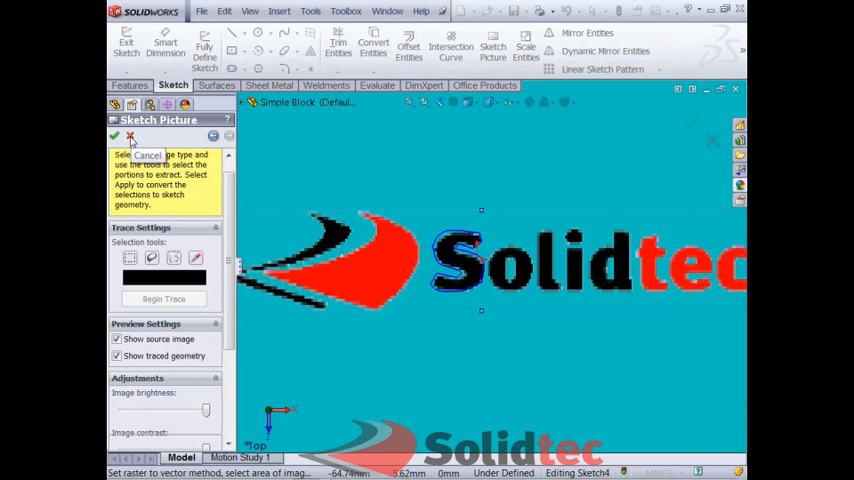
left_click(130, 136)
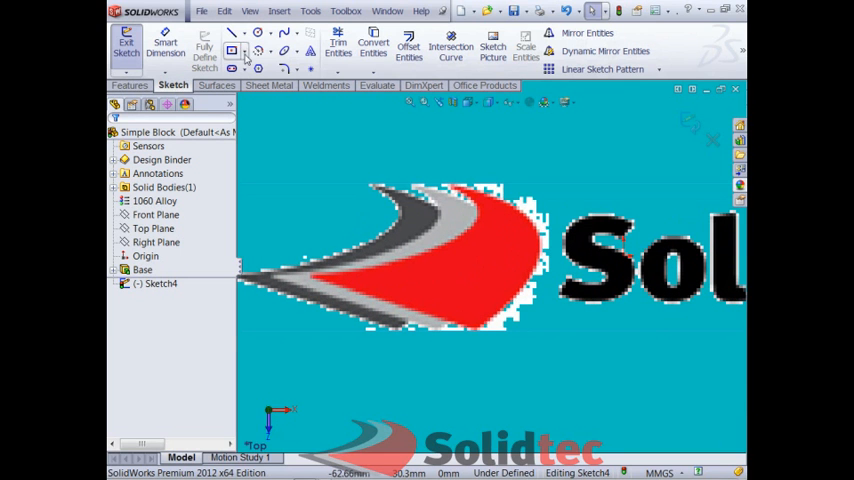
Step: Draw a spline along the red swoosh edge and drag its handles to fit
left_click(234, 36)
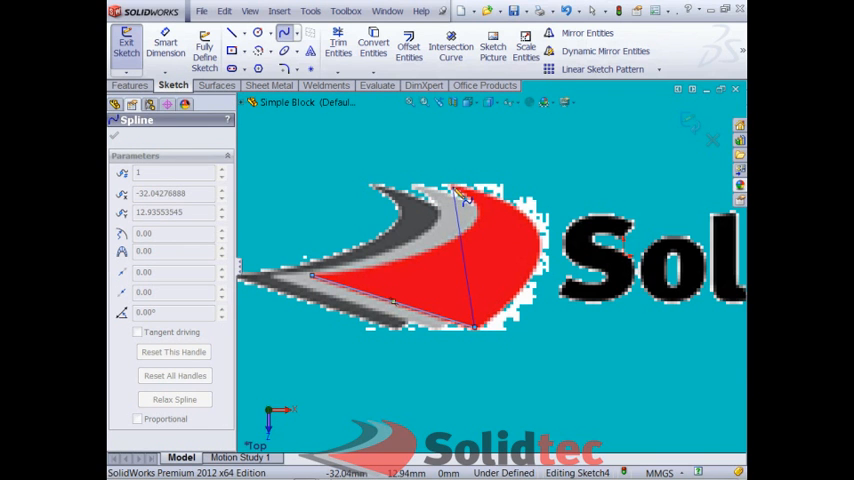
left_click(450, 210)
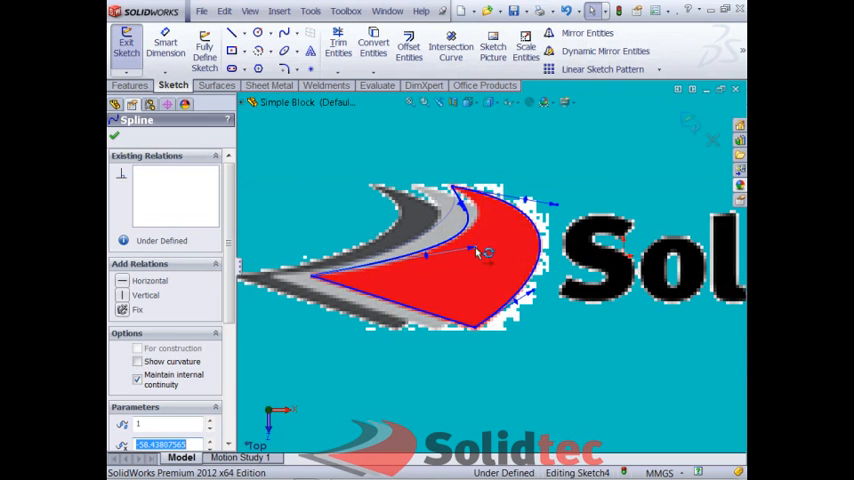
left_click_drag(488, 256, 490, 216)
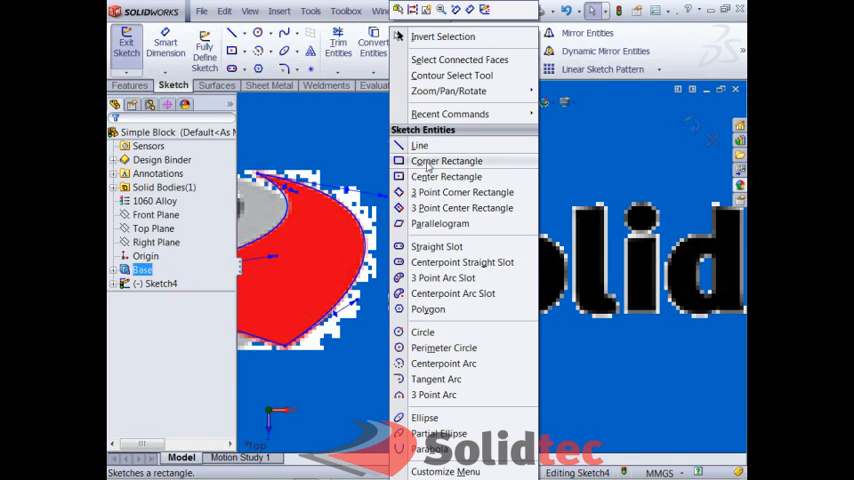
Step: Trace the letter i with lines along its stem and an ellipse around its dot
left_click(446, 160)
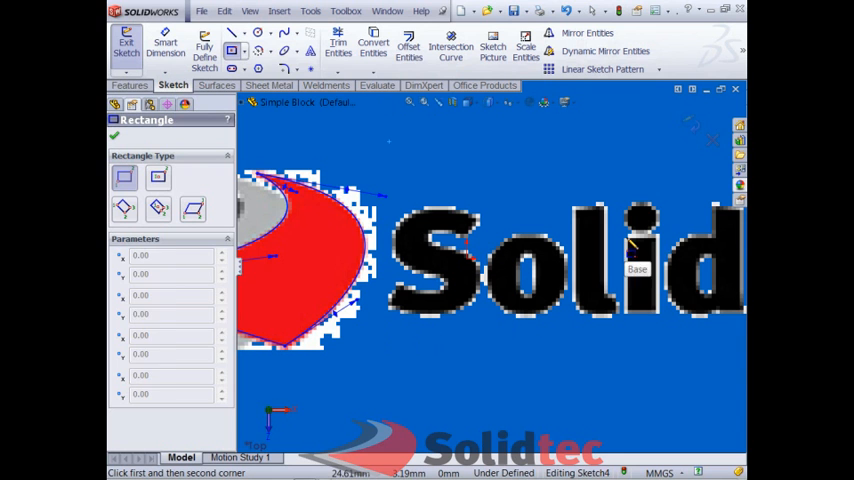
left_click(664, 324)
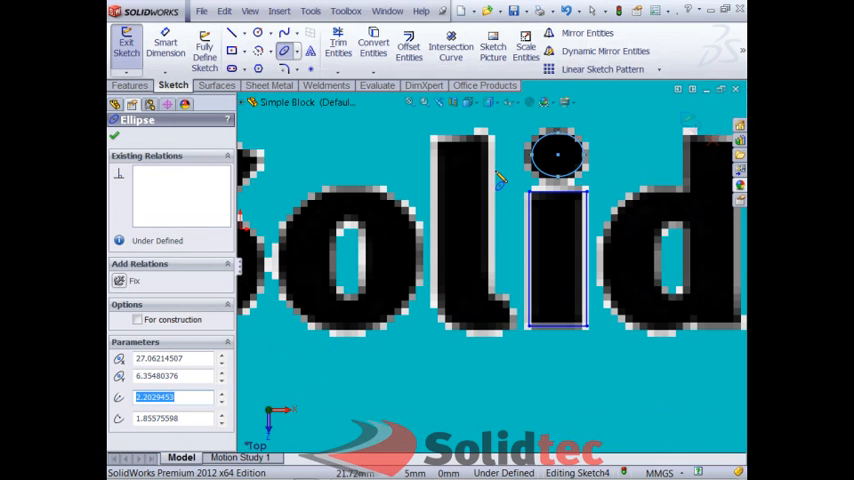
left_click(234, 32)
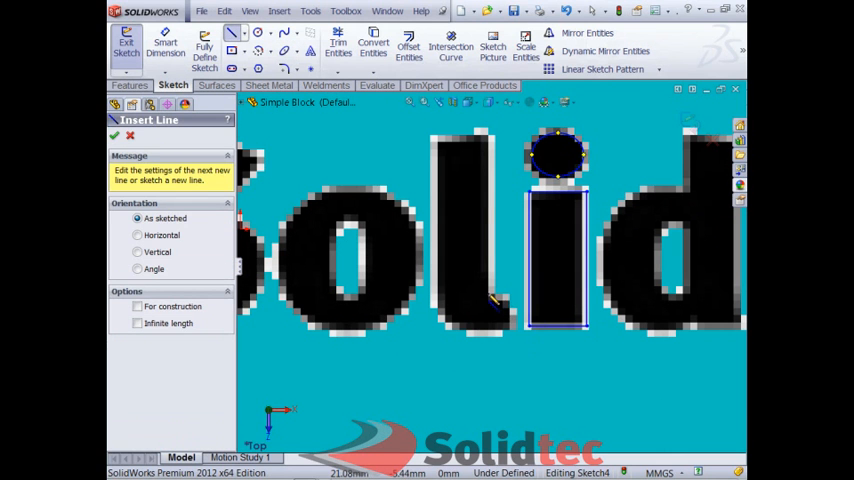
left_click(496, 150)
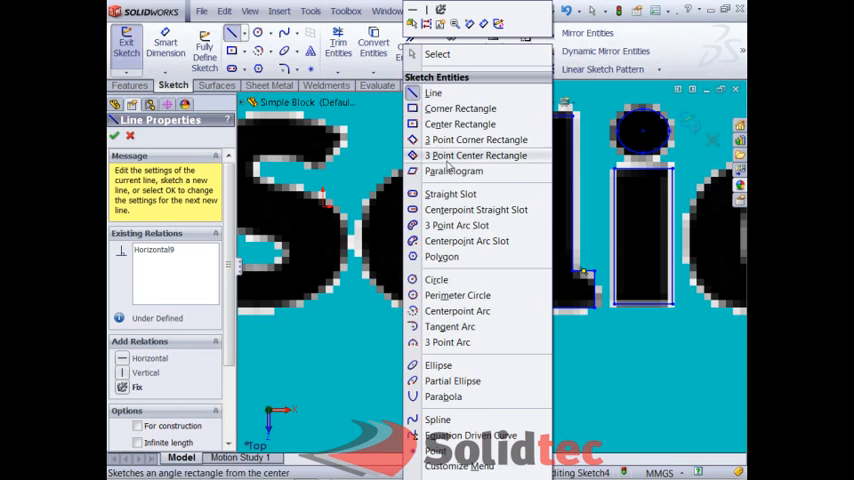
Step: Switch to the Straight Slot tool to outline the letter o
left_click(452, 194)
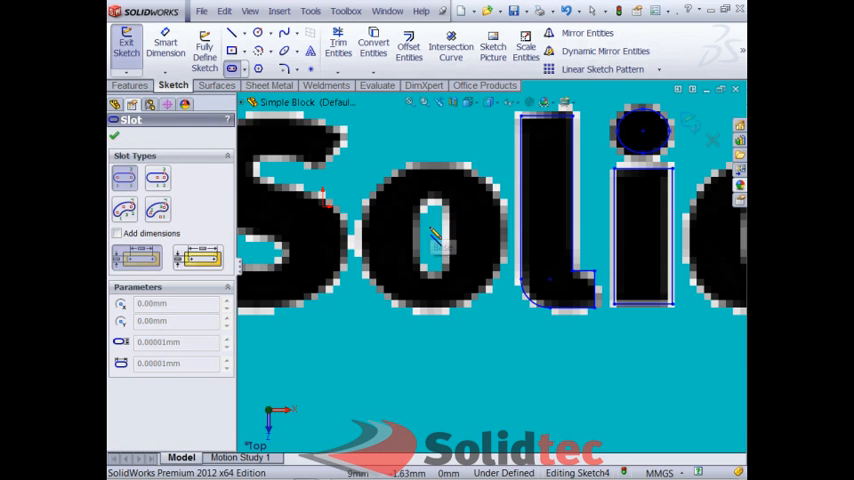
mouse_move(444, 256)
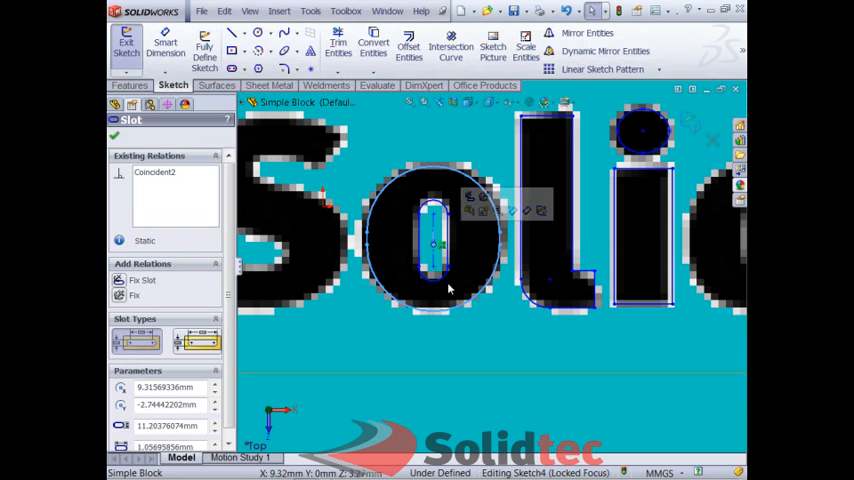
mouse_move(524, 350)
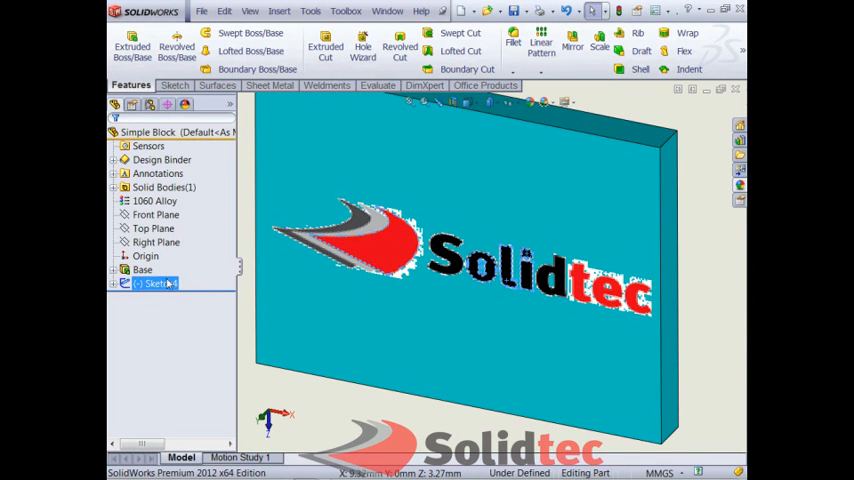
Step: Hide Sketch Picture1 and cut Sketch4's swoosh and oli letters into the block face
left_click(118, 284)
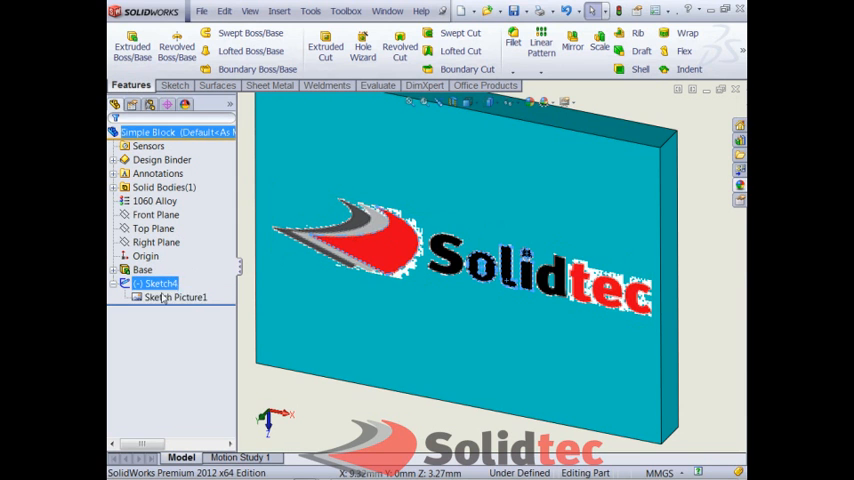
right_click(176, 298)
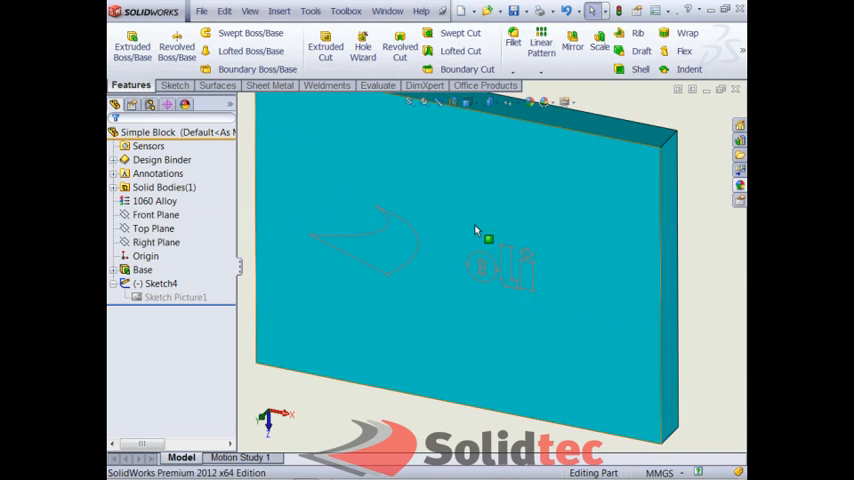
left_click(160, 284)
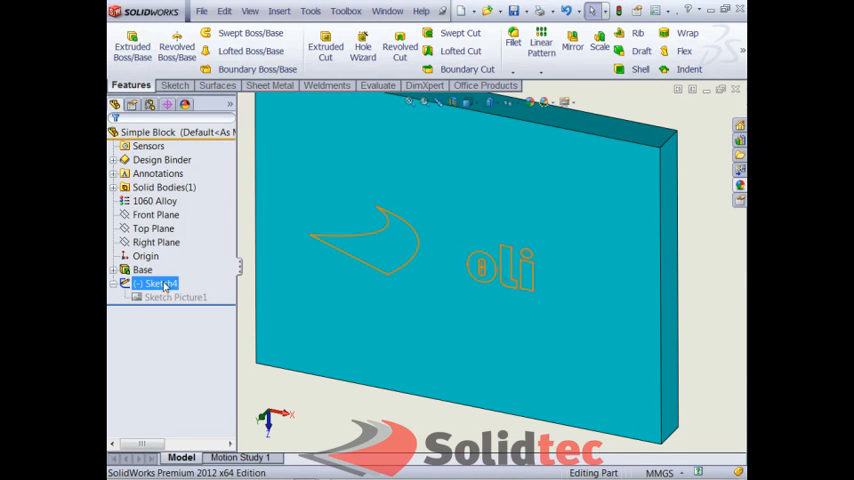
left_click(324, 50)
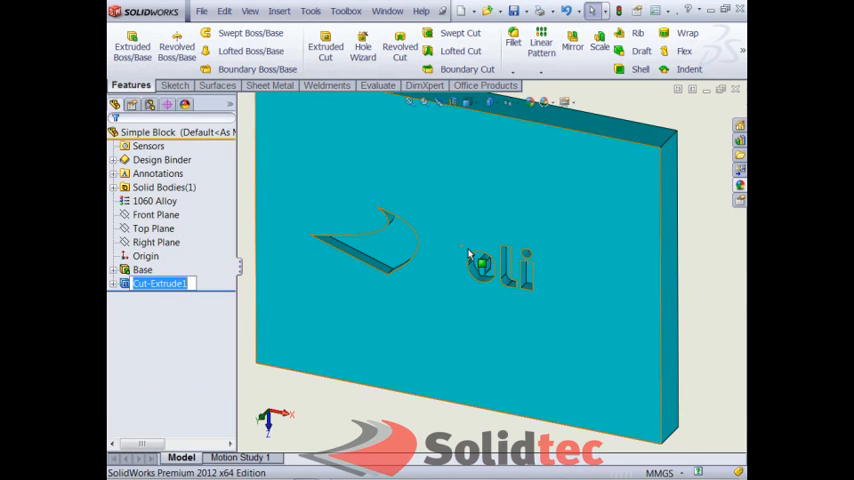
left_click(376, 240)
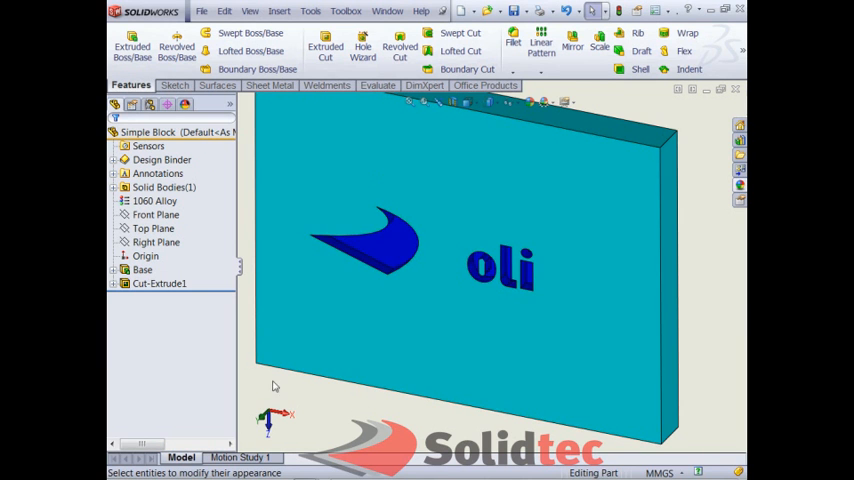
Step: Edit Sketch4 under Cut-Extrude1, showing the logo picture again
left_click(112, 284)
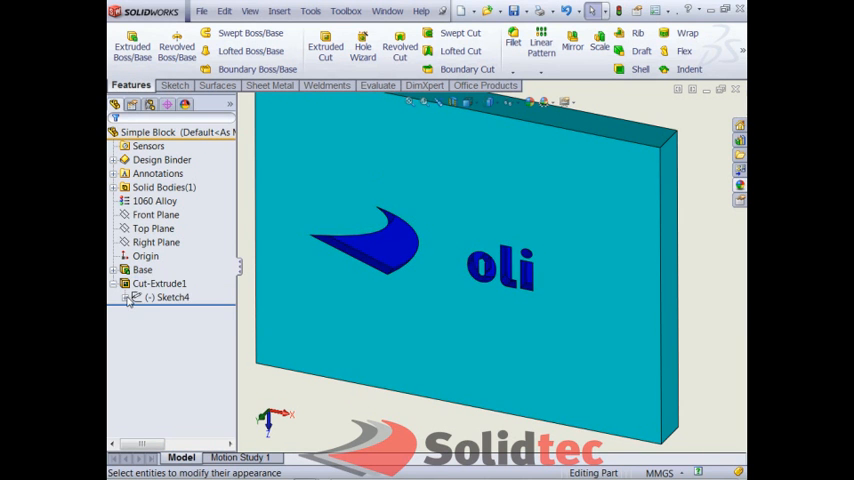
left_click(132, 296)
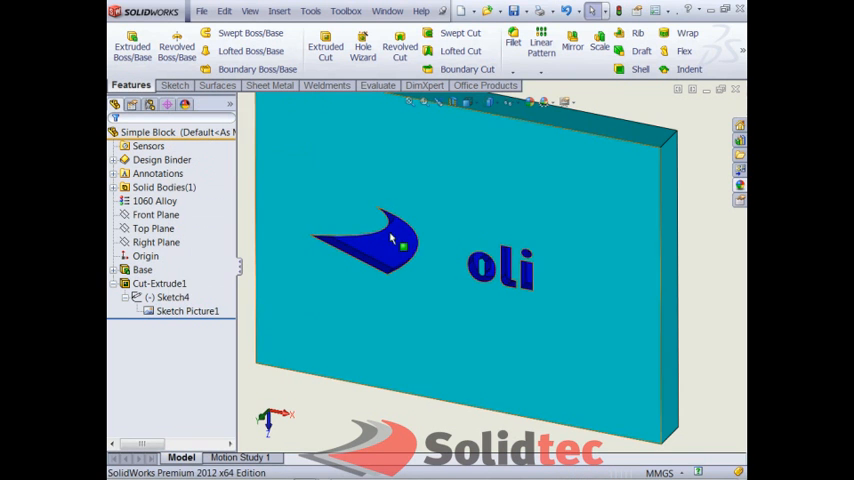
left_click(172, 296)
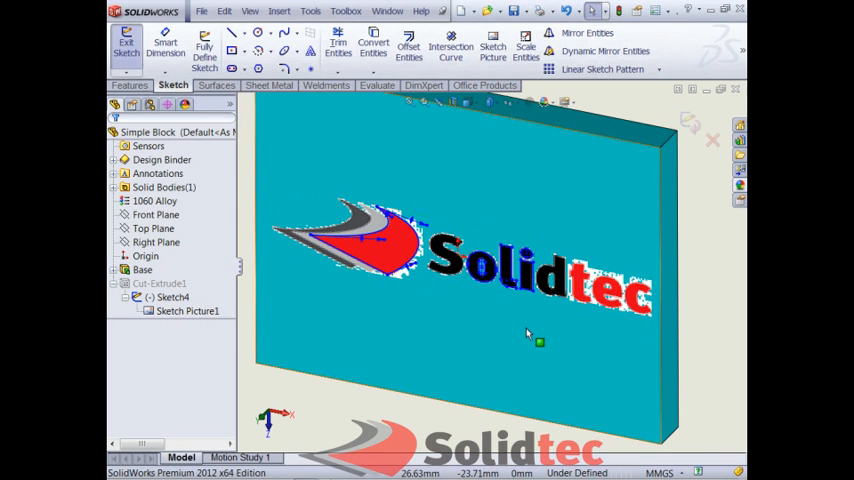
mouse_move(460, 384)
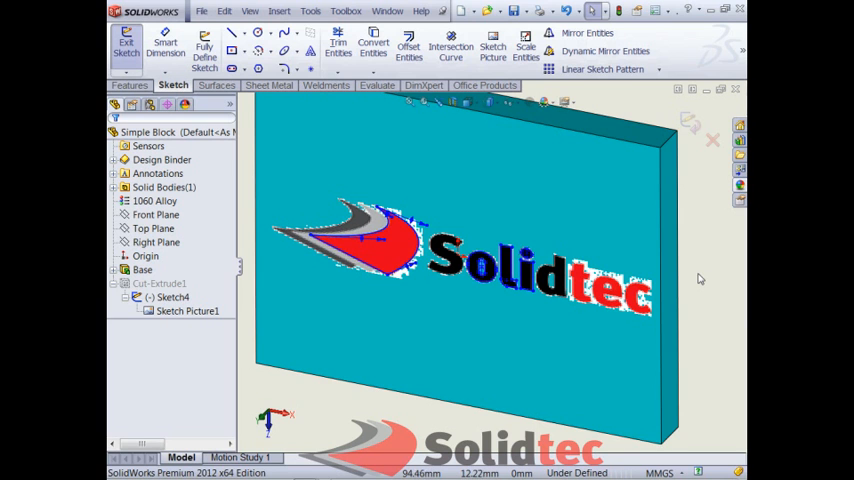
mouse_move(700, 264)
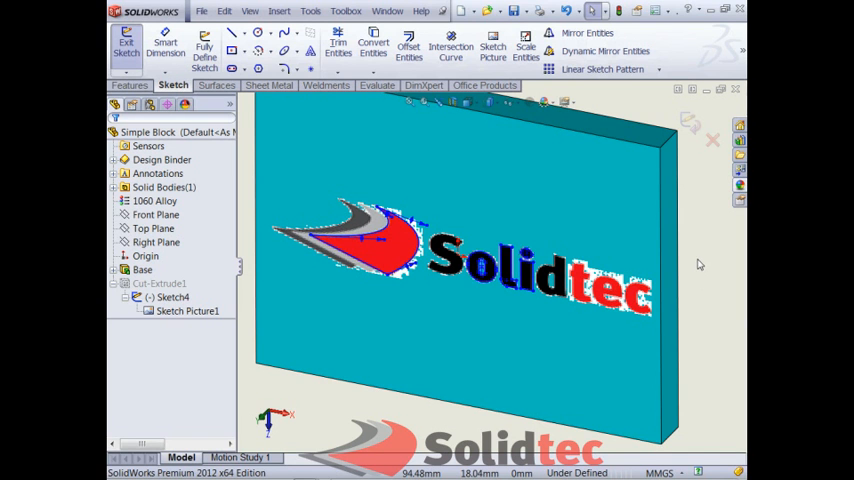
mouse_move(304, 196)
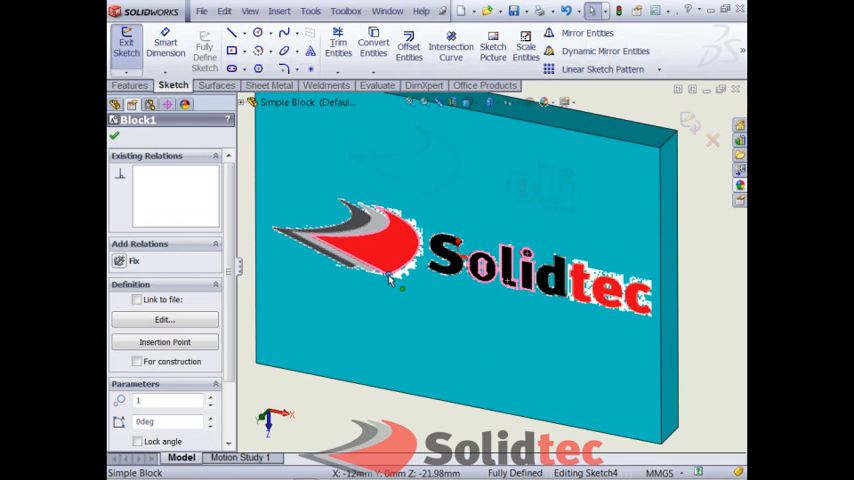
mouse_move(740, 222)
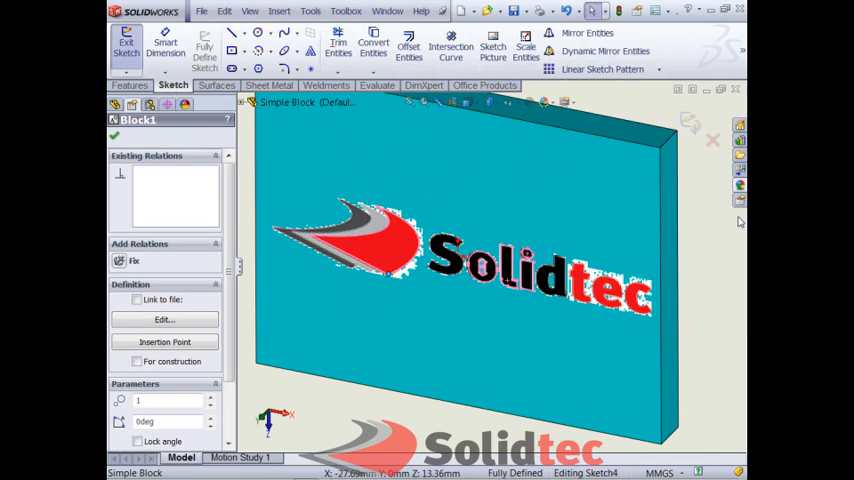
mouse_move(716, 226)
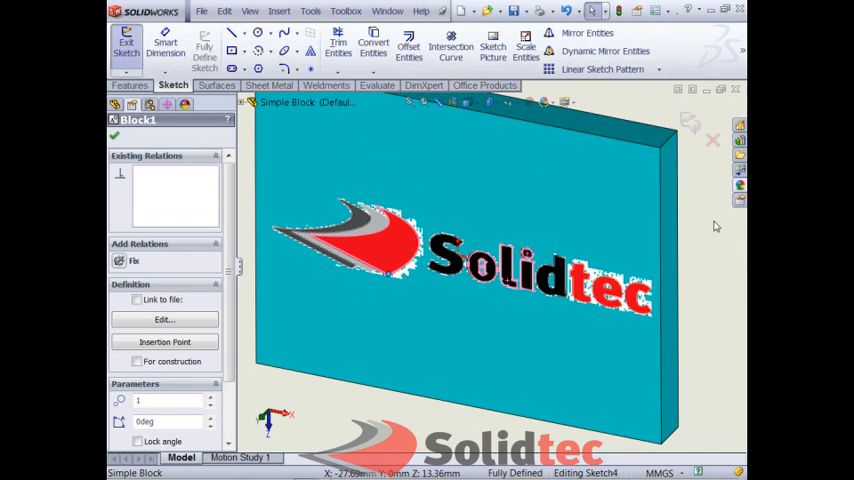
mouse_move(344, 422)
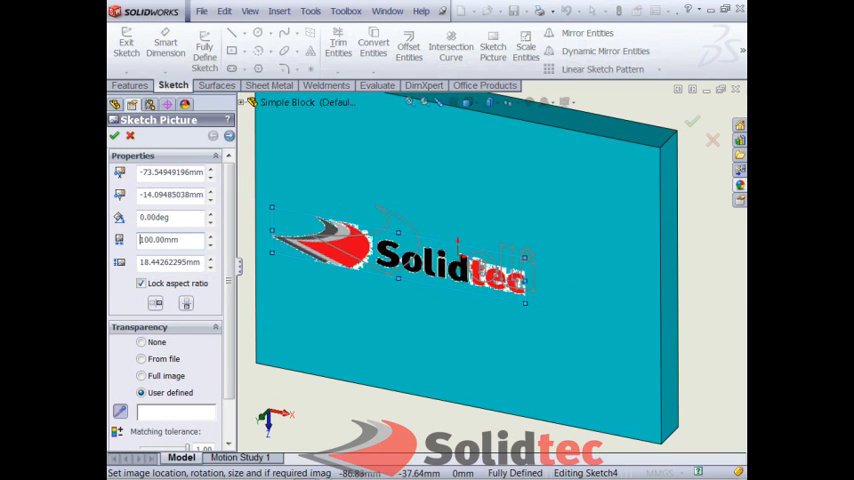
mouse_move(718, 240)
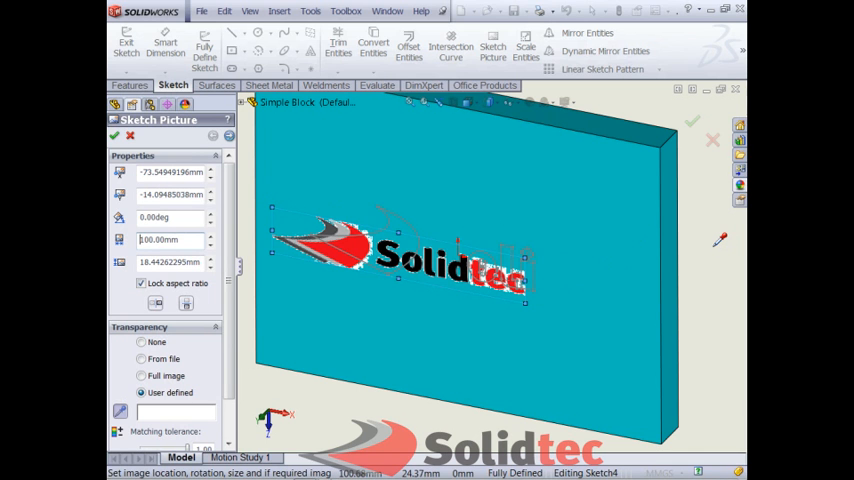
Step: Leave the Sketch Picture settings so the block tools become available
left_click(114, 136)
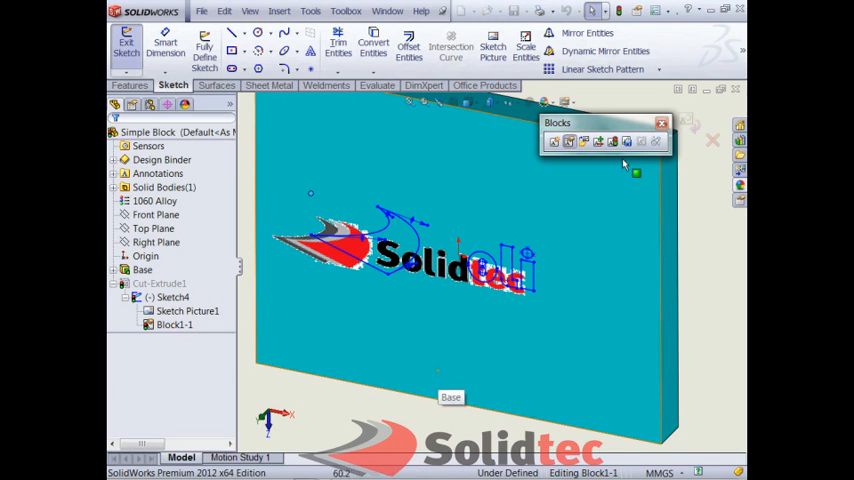
Step: Scale the traced block's outlines by 100/150 about the chosen point to match the resized logo
left_click(660, 122)
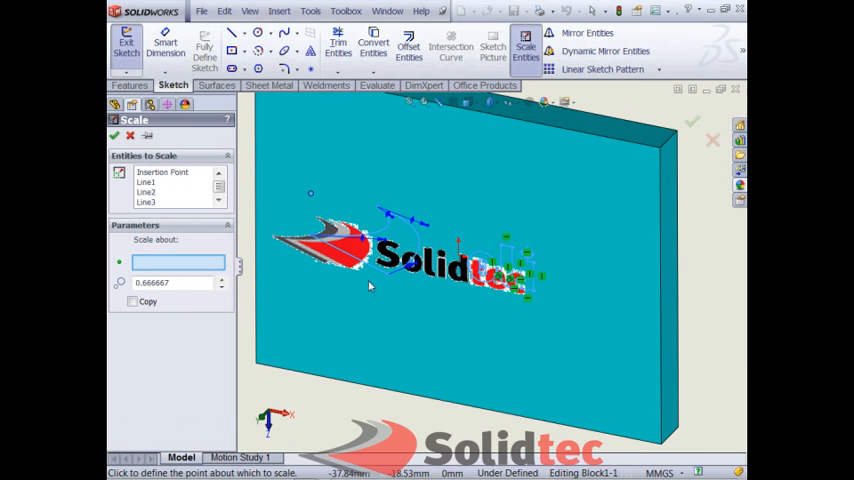
left_click(396, 284)
type("1")
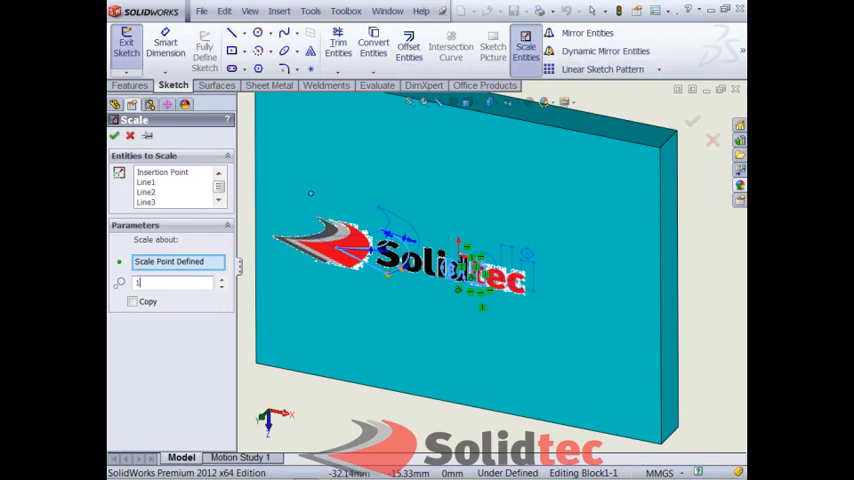
type("00/150")
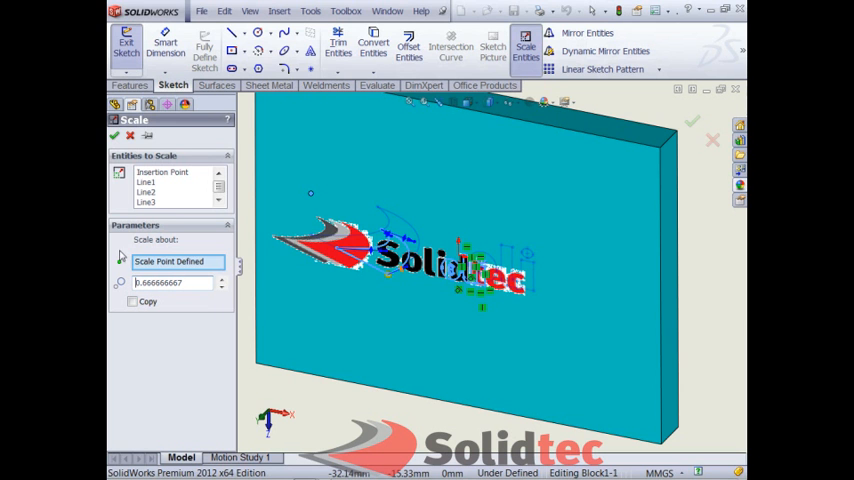
left_click(114, 136)
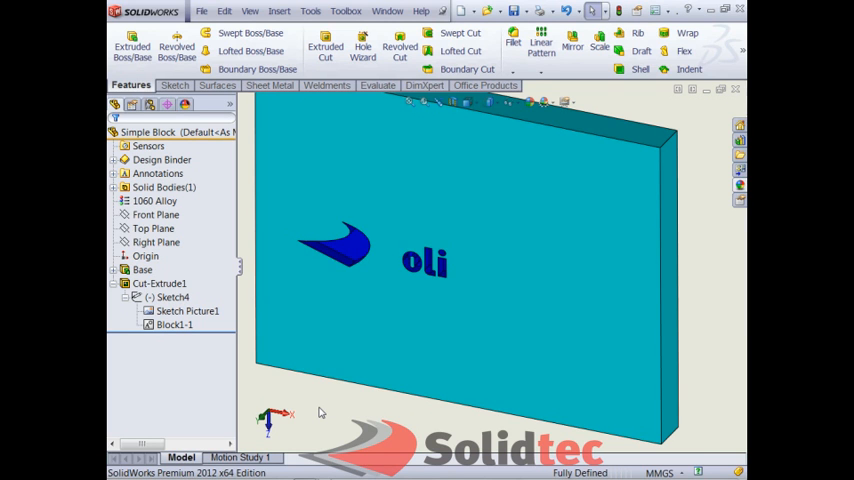
mouse_move(344, 408)
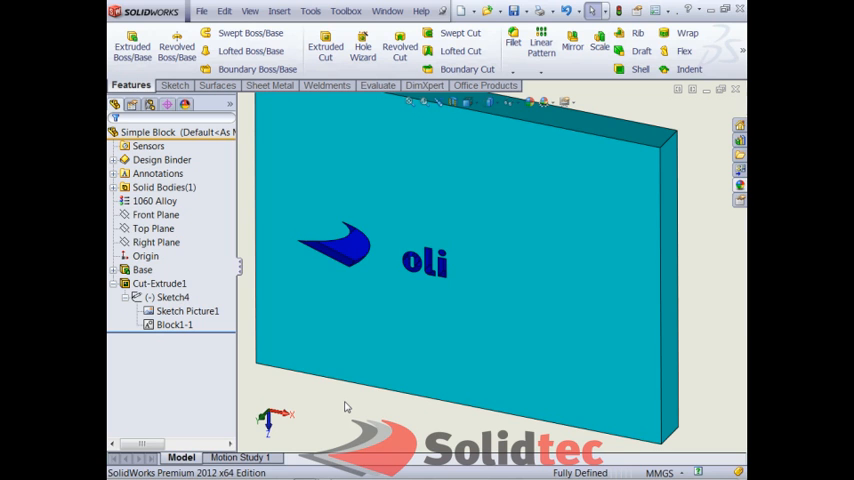